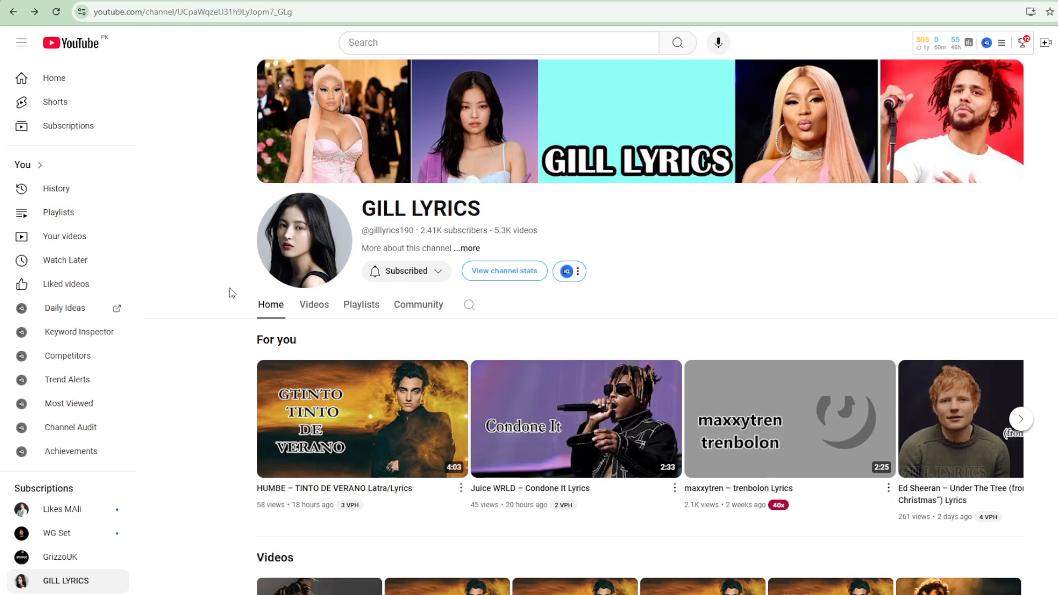
pyautogui.moveTo(259, 297)
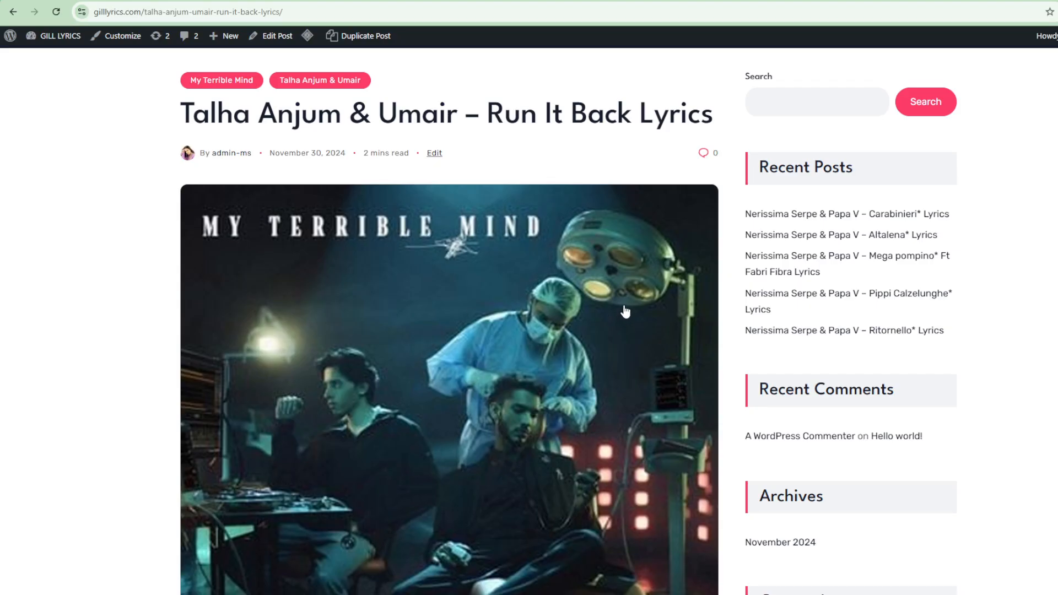
pyautogui.scroll(-3)
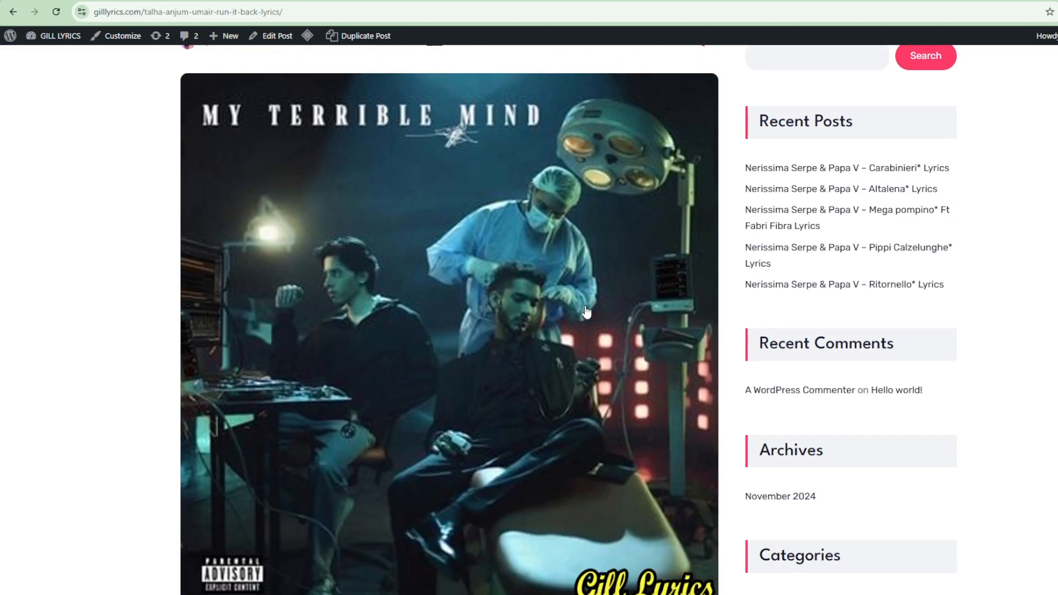
pyautogui.scroll(-3)
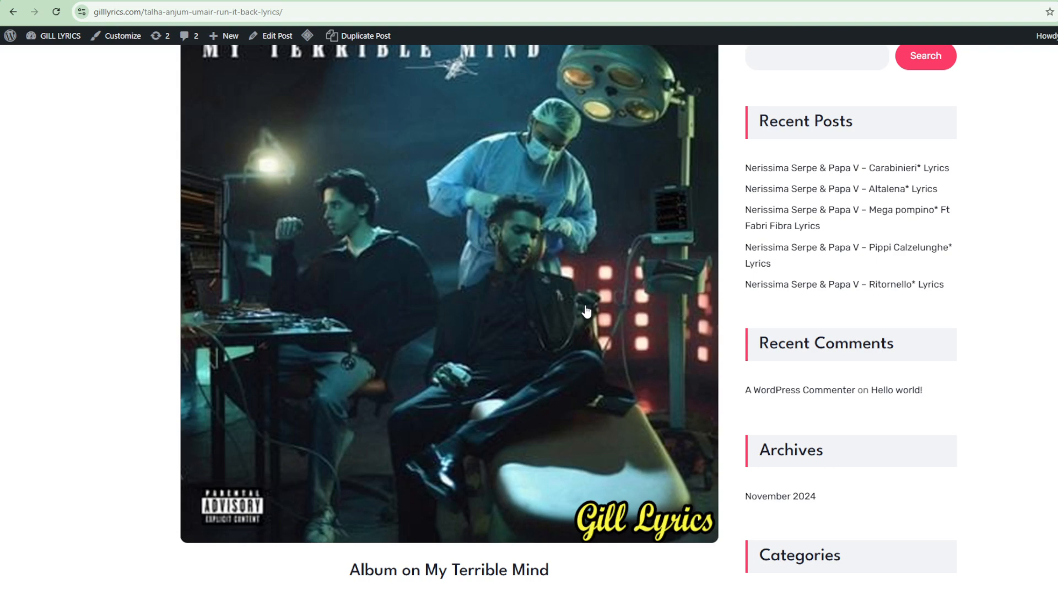
pyautogui.scroll(-3)
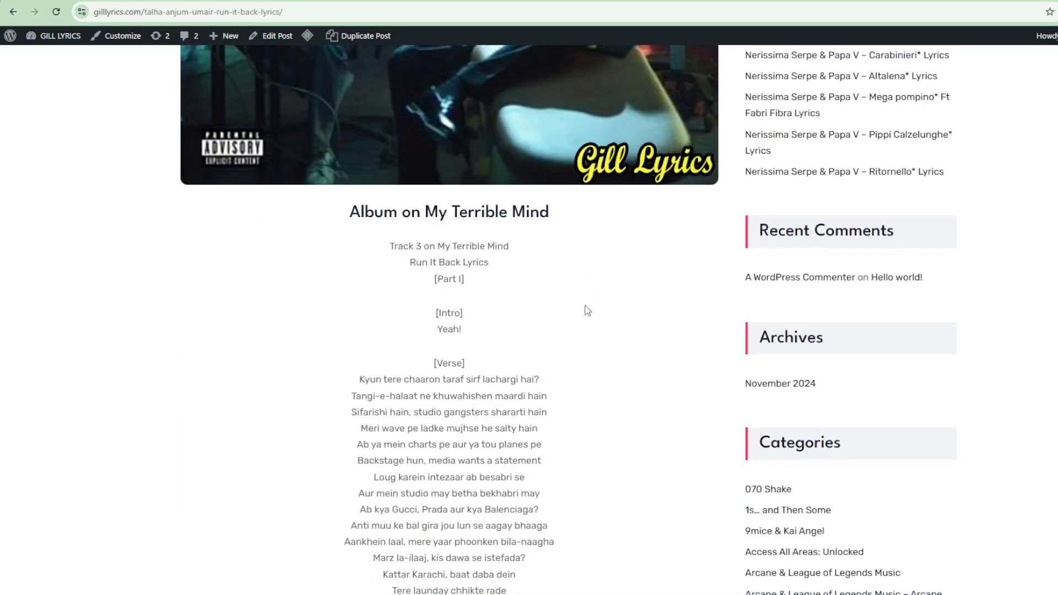
pyautogui.scroll(-3)
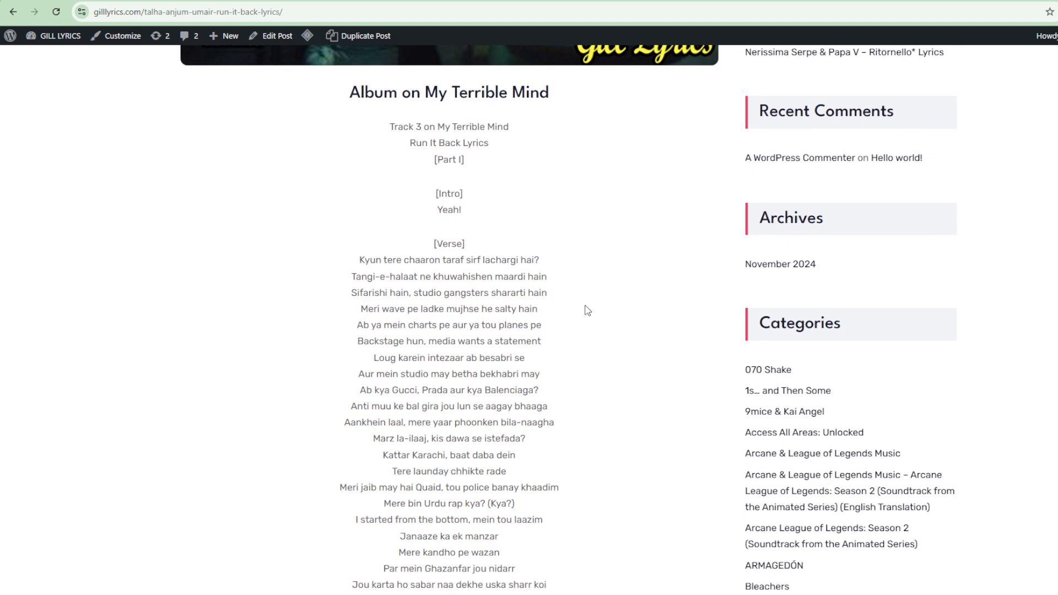
pyautogui.scroll(-3)
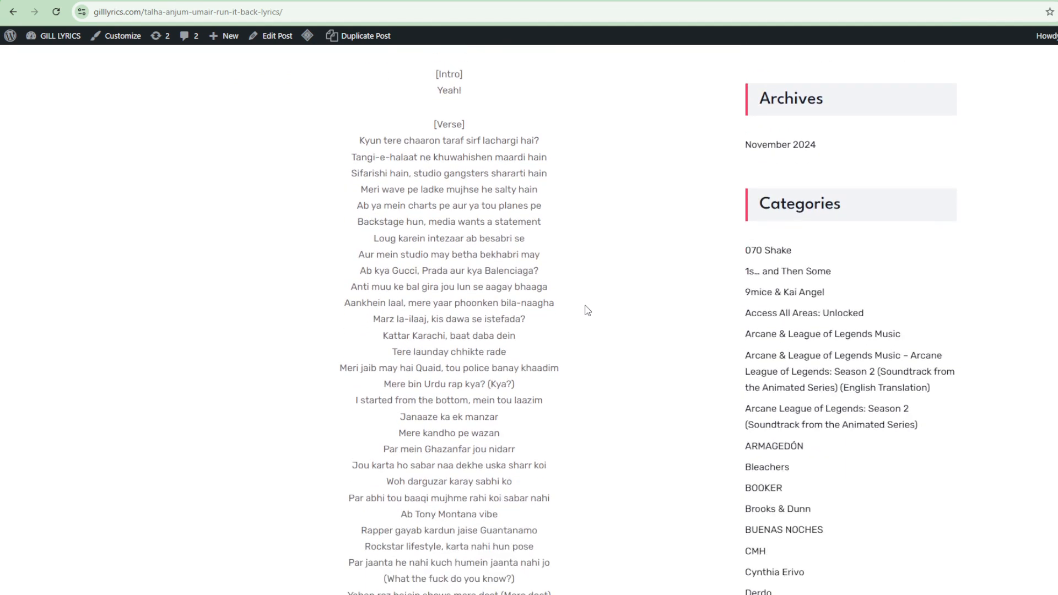
pyautogui.scroll(-3)
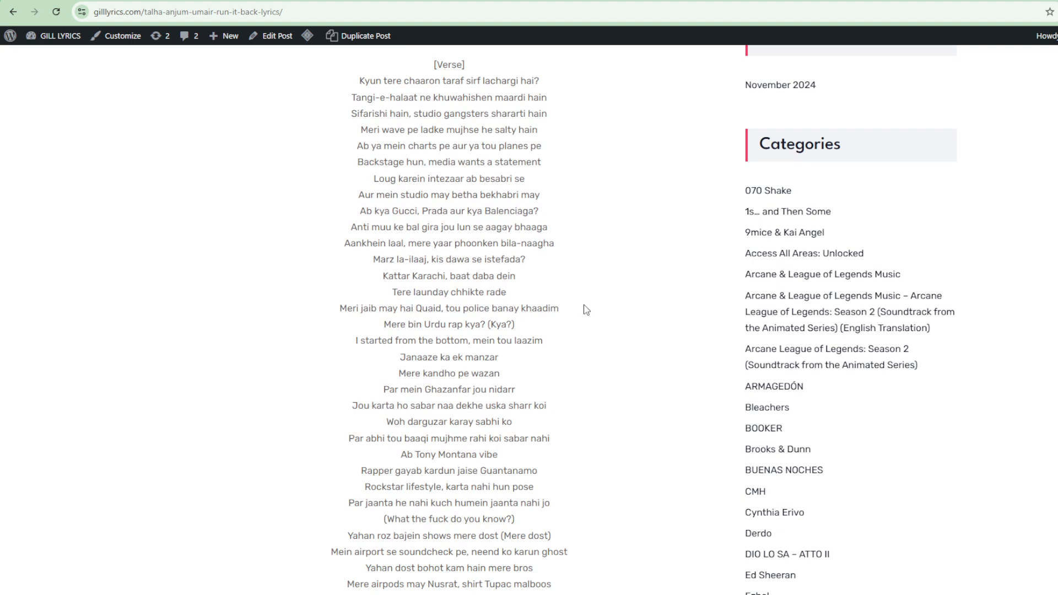
pyautogui.scroll(-3)
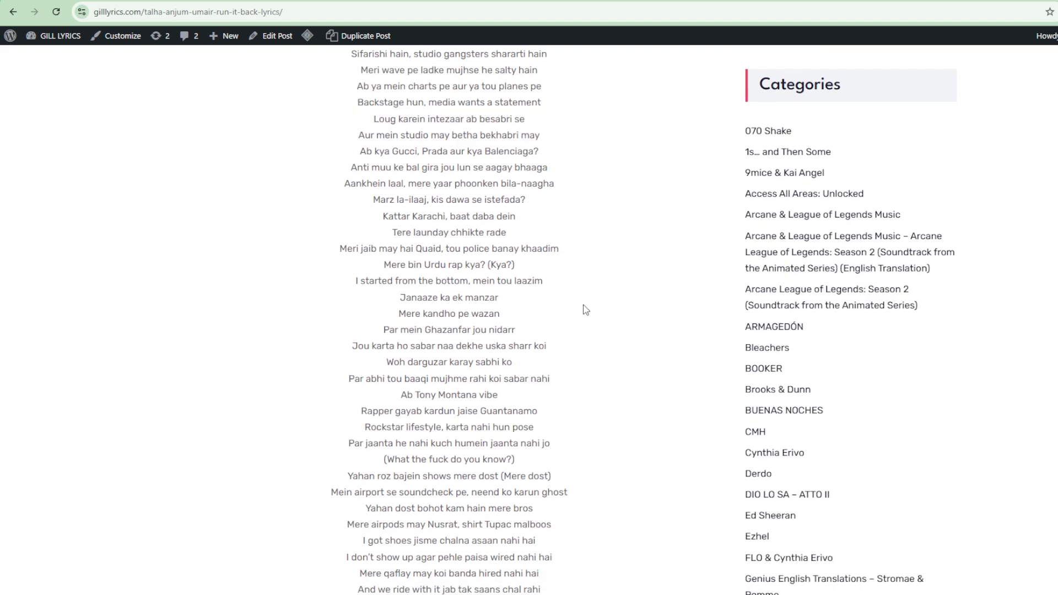
pyautogui.scroll(-3)
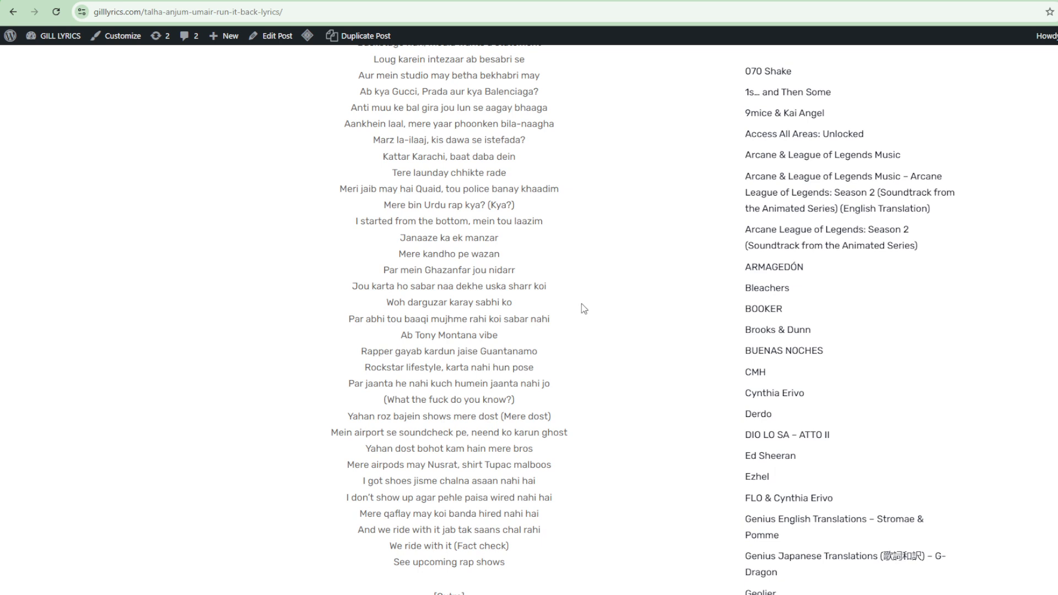
pyautogui.scroll(-3)
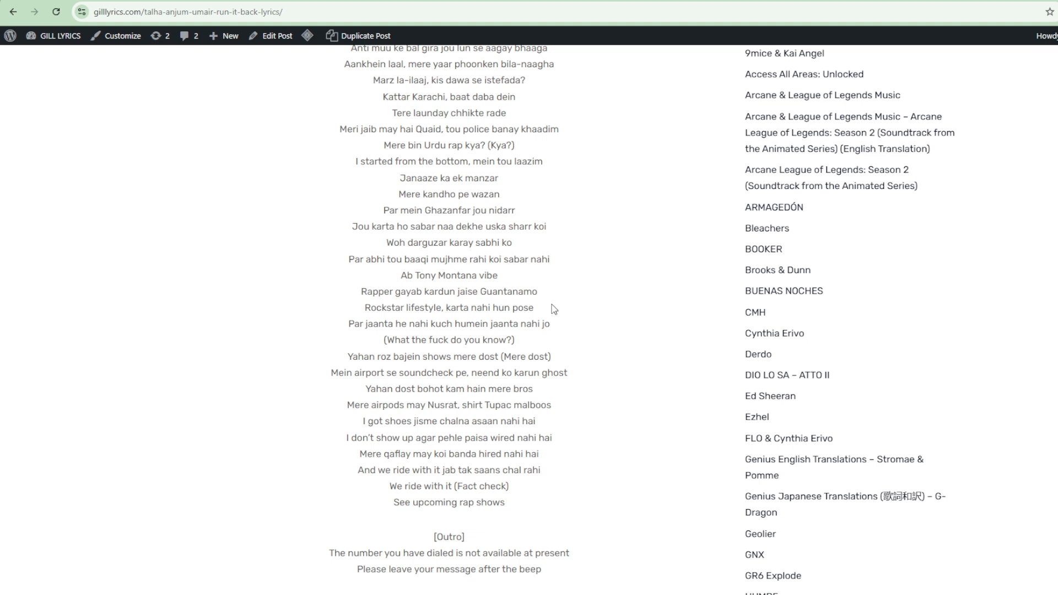
pyautogui.moveTo(553, 294)
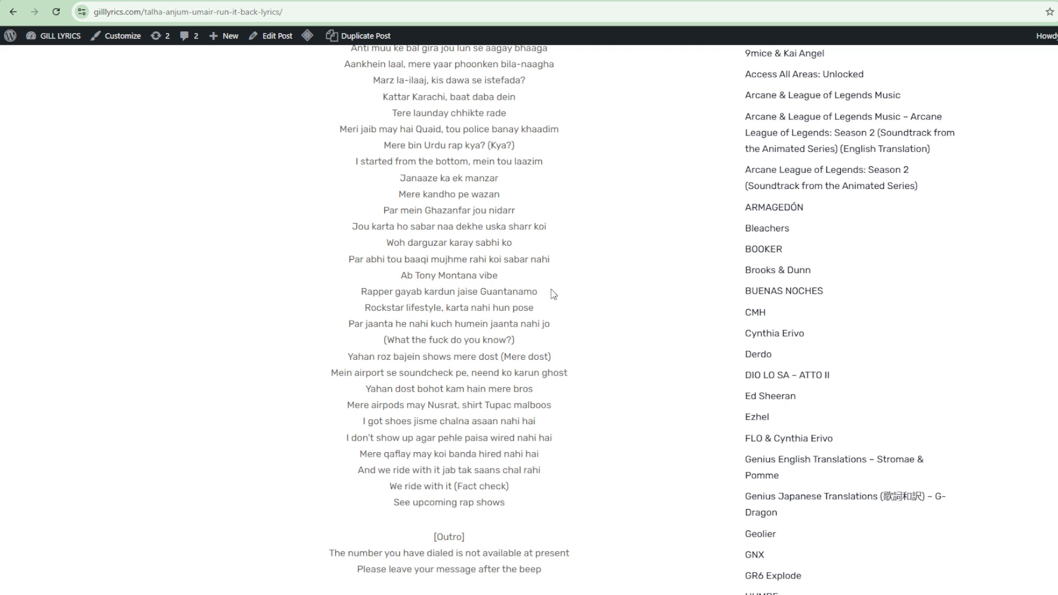
pyautogui.scroll(-3)
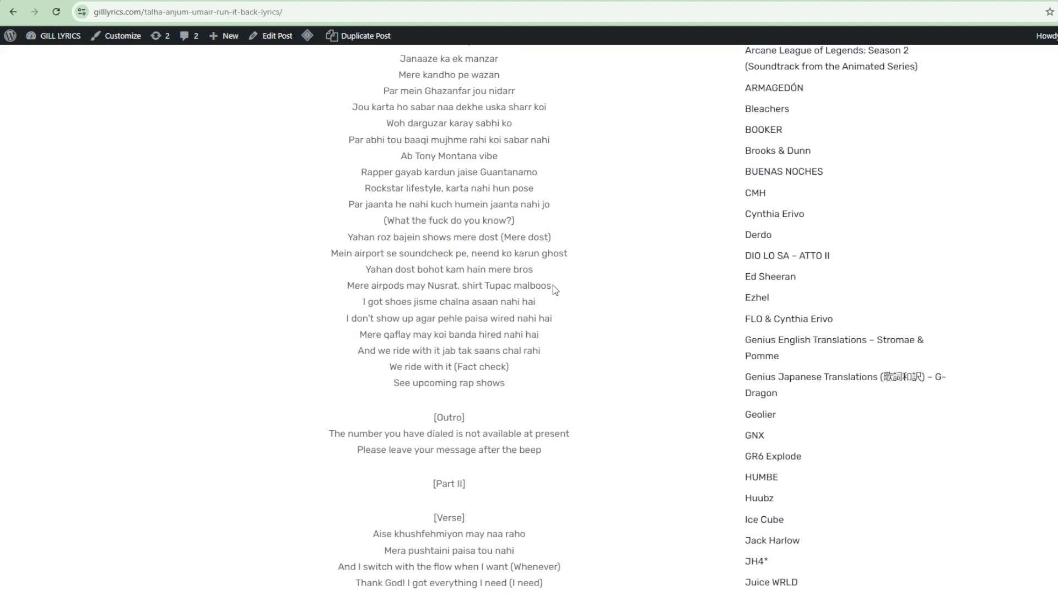
pyautogui.scroll(-3)
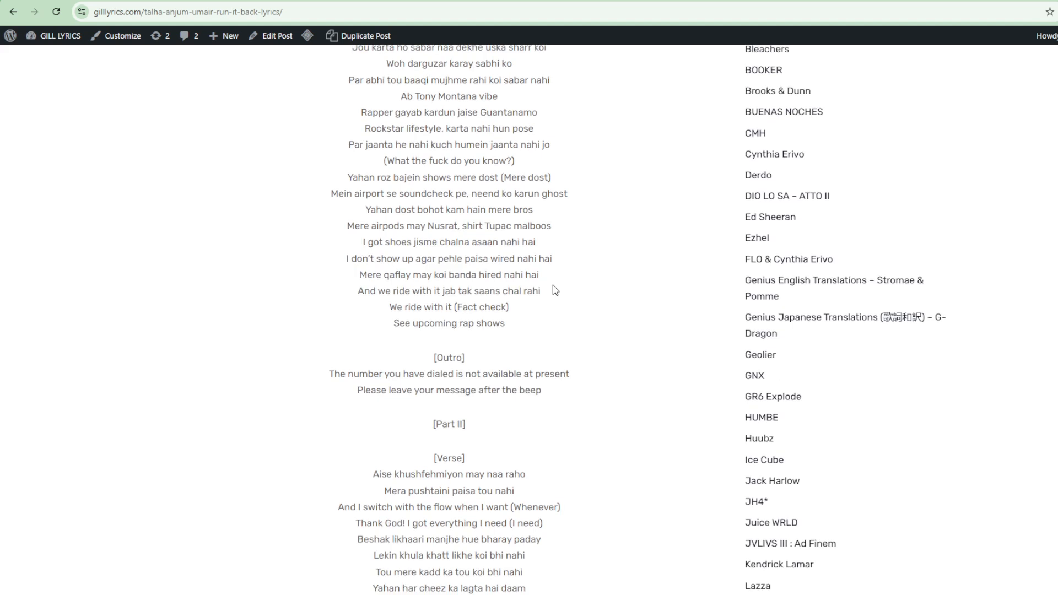
pyautogui.scroll(-3)
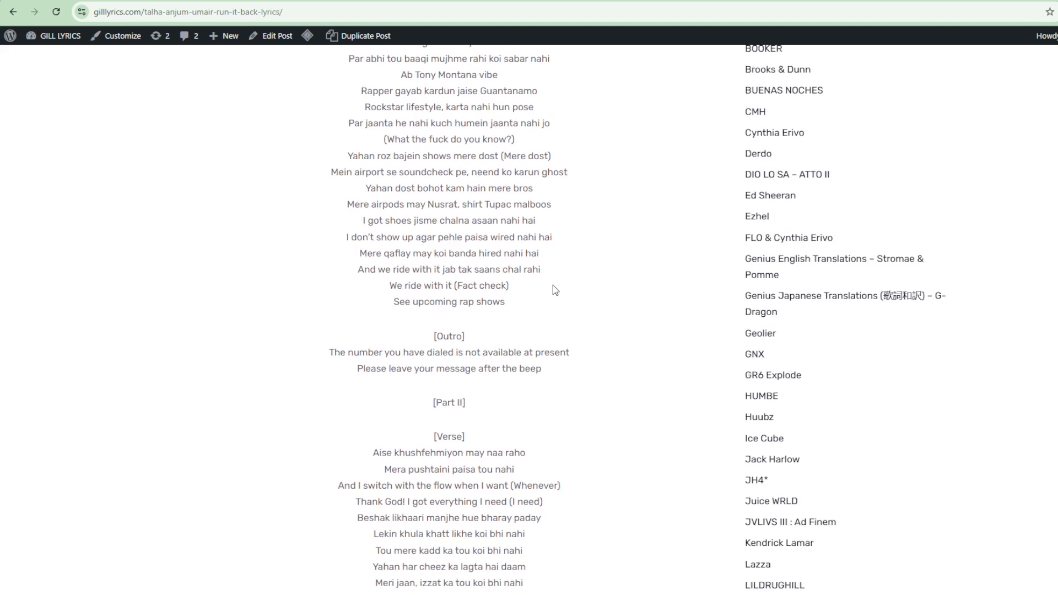
pyautogui.scroll(-3)
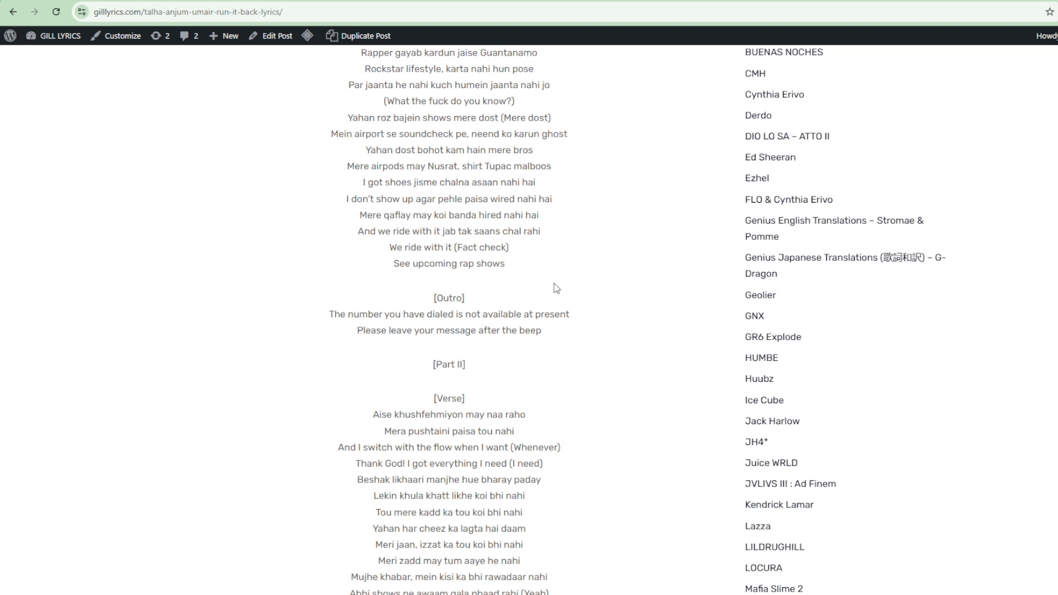
pyautogui.scroll(-3)
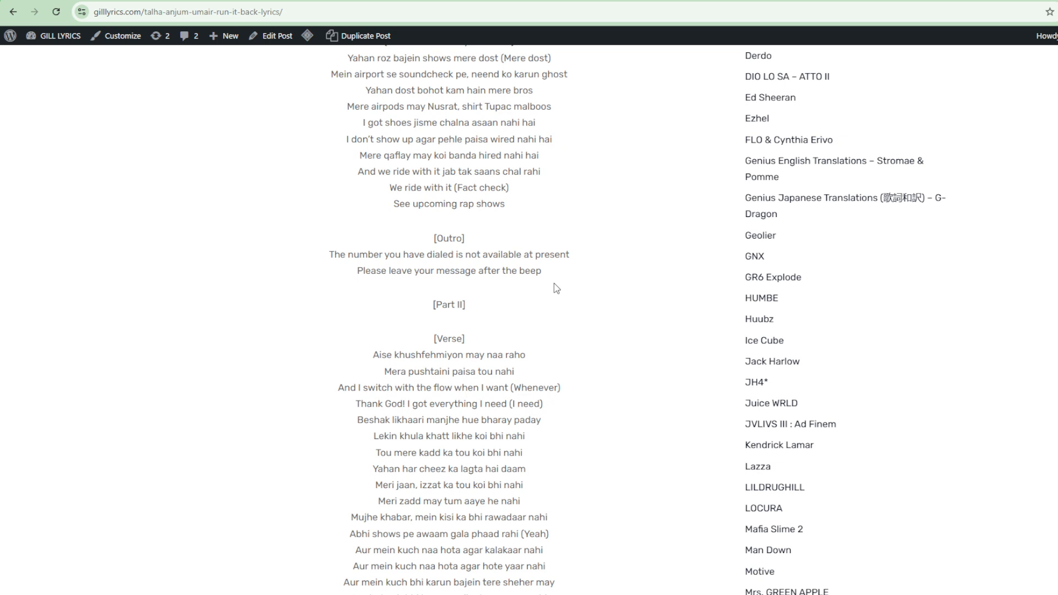
pyautogui.scroll(-3)
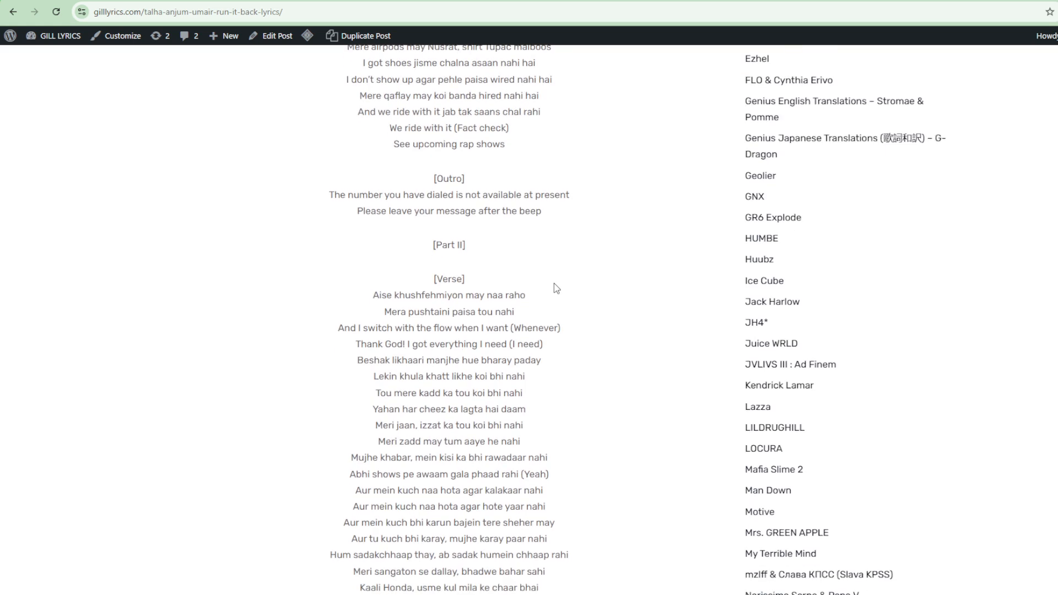